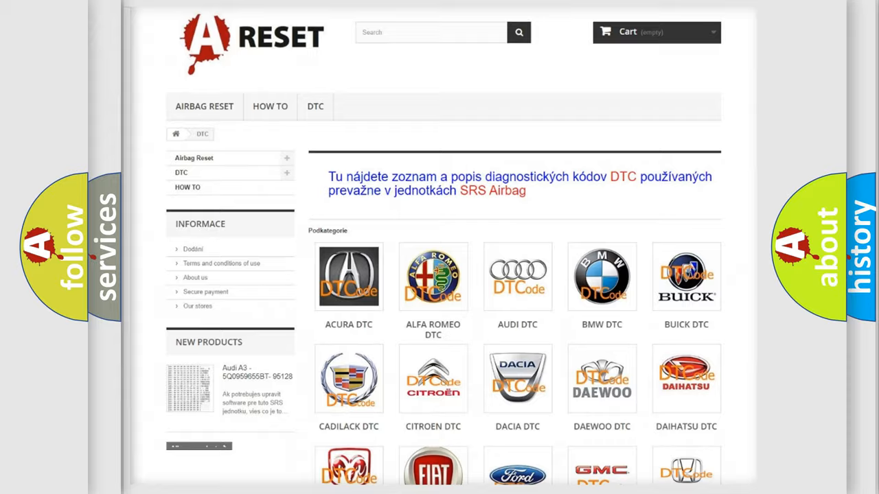
# Open the Toyota tile from the DTC brand grid and scroll its code subcategory list.
pyautogui.scroll(-3)
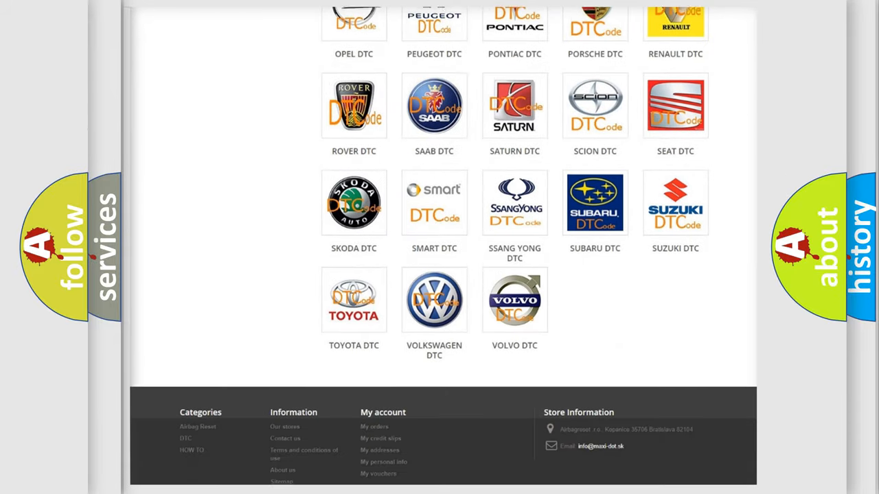
pyautogui.scroll(-3)
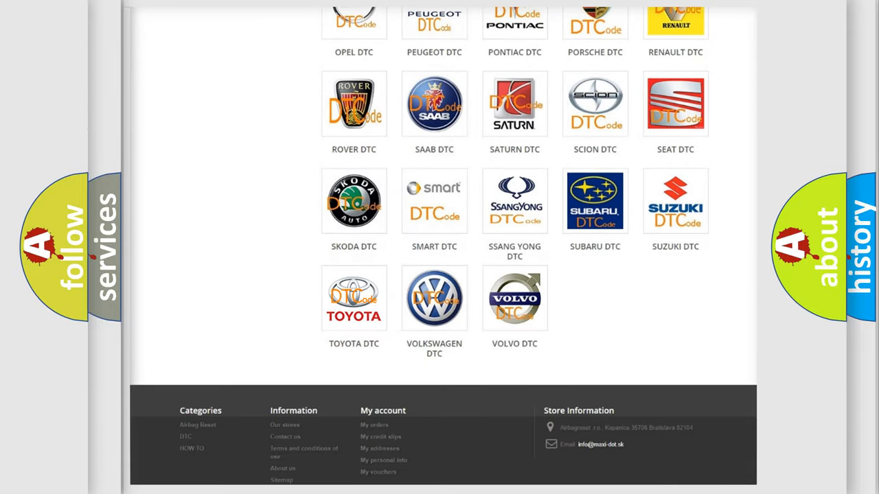
pyautogui.click(354, 298)
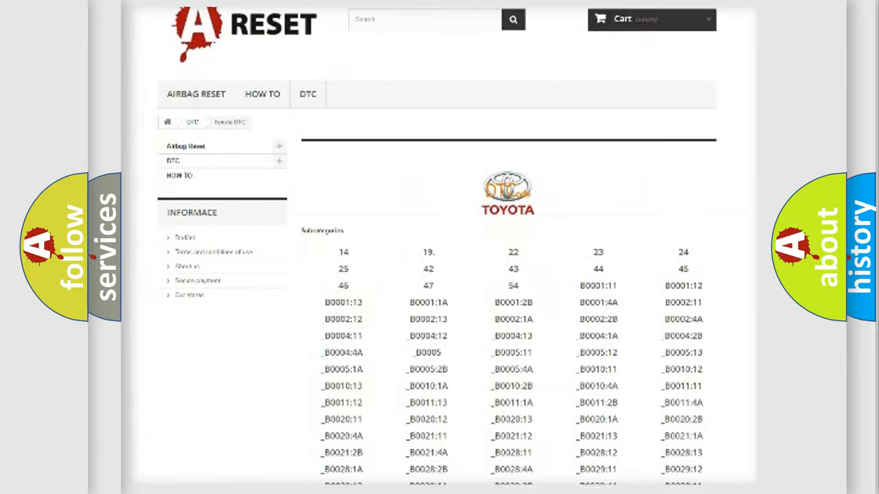
pyautogui.scroll(-3)
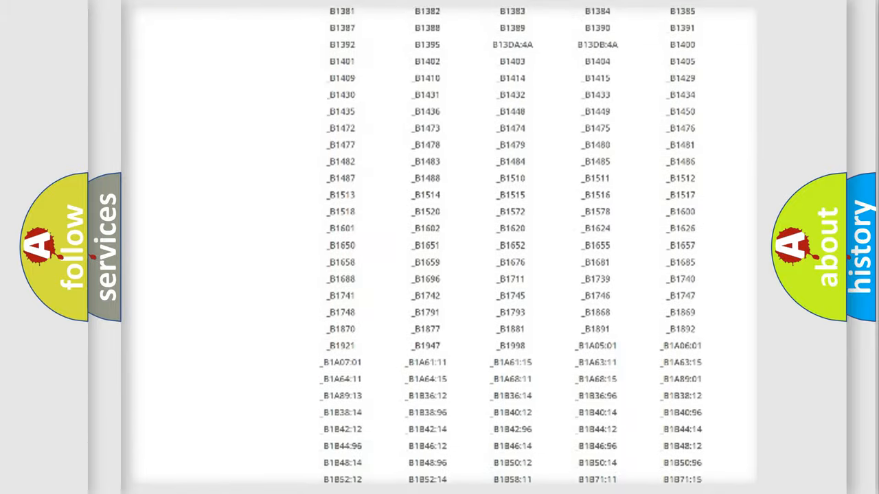